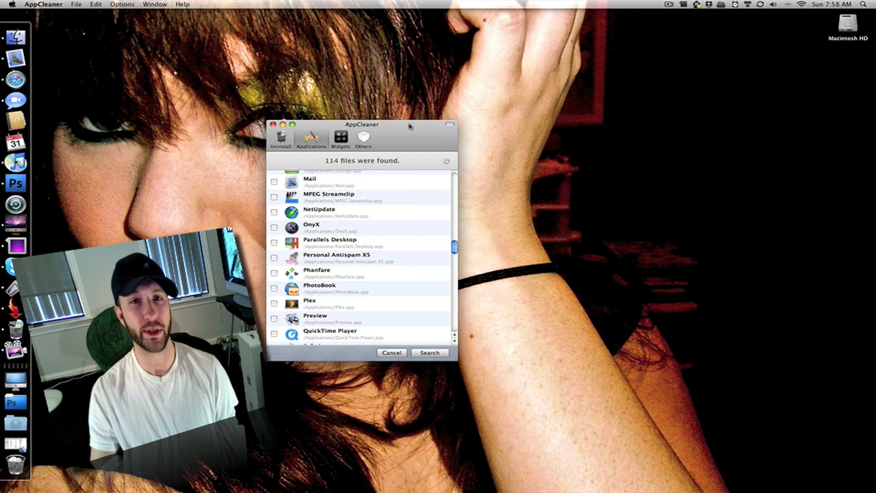
Drag the AppCleaner app list window to the right and return to the empty Uninstall drop area.
drag(362, 124, 563, 124)
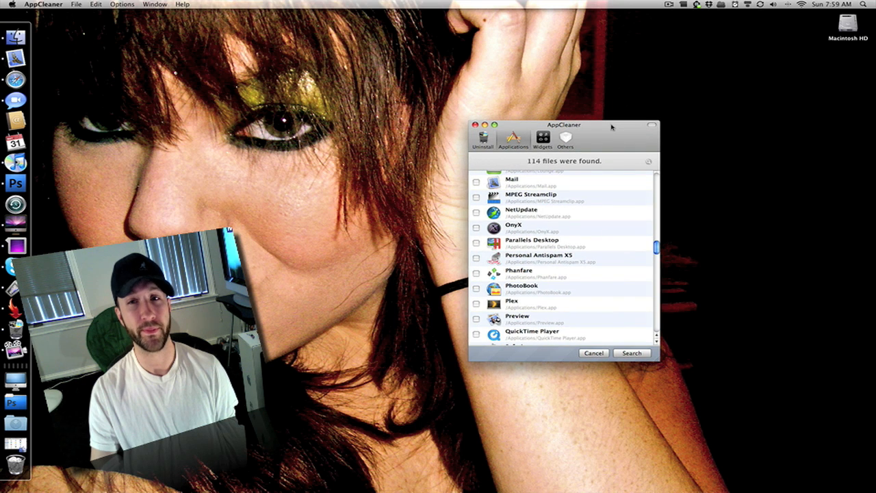
drag(563, 124, 585, 142)
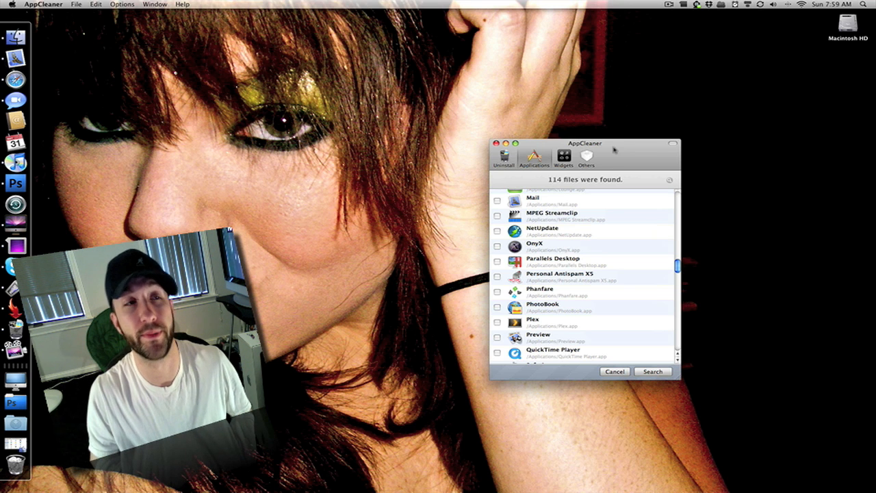
click(614, 371)
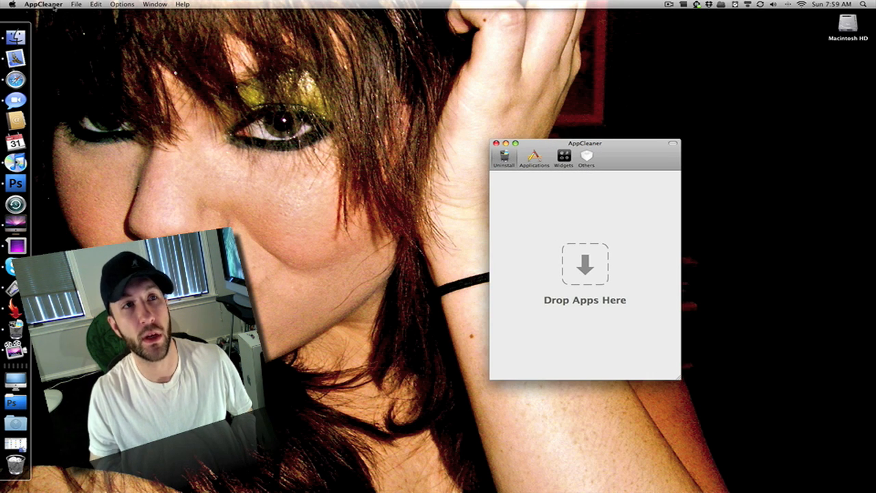
Browse the AppCleaner, File, Edit, Options and Window menus, ending back on the AppCleaner menu.
click(43, 4)
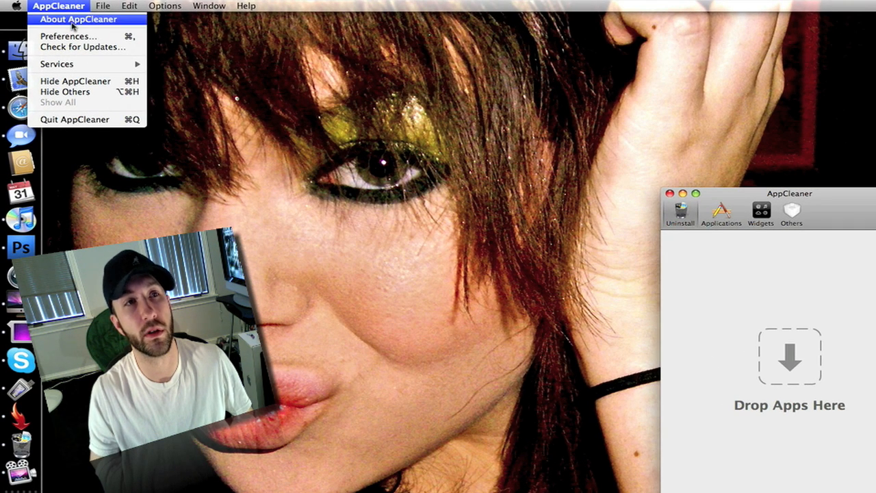
mouse_move(82, 47)
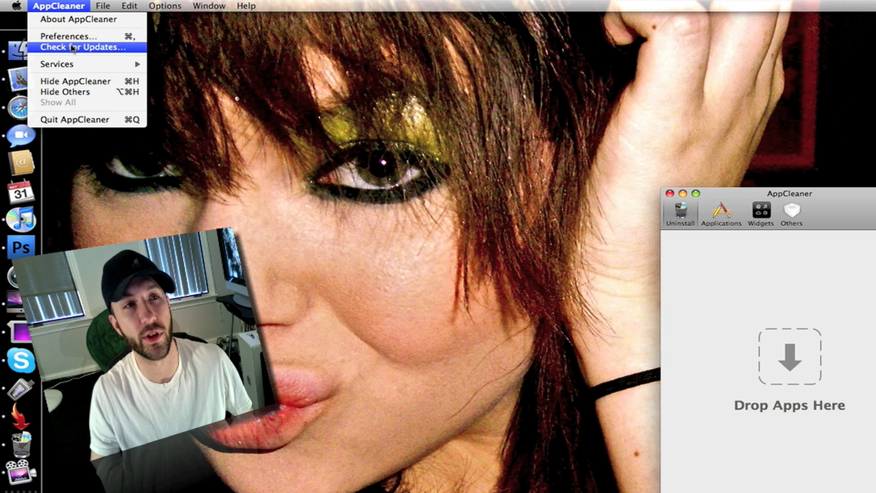
click(102, 5)
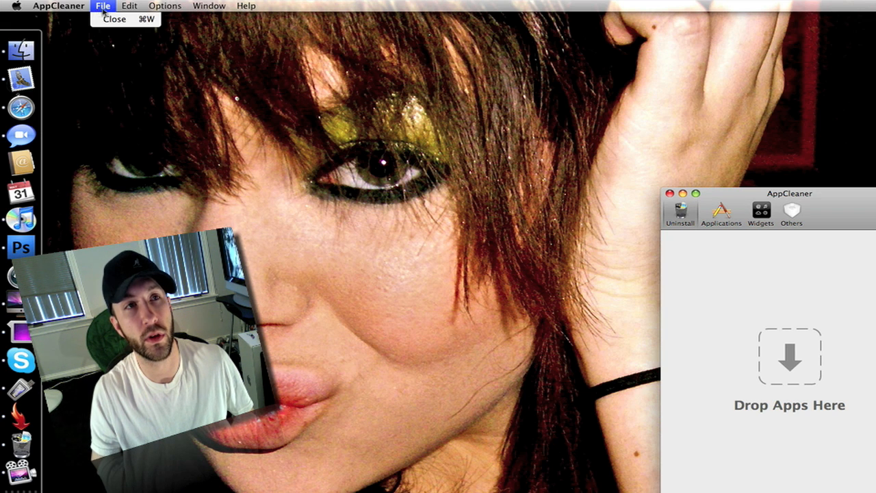
click(129, 6)
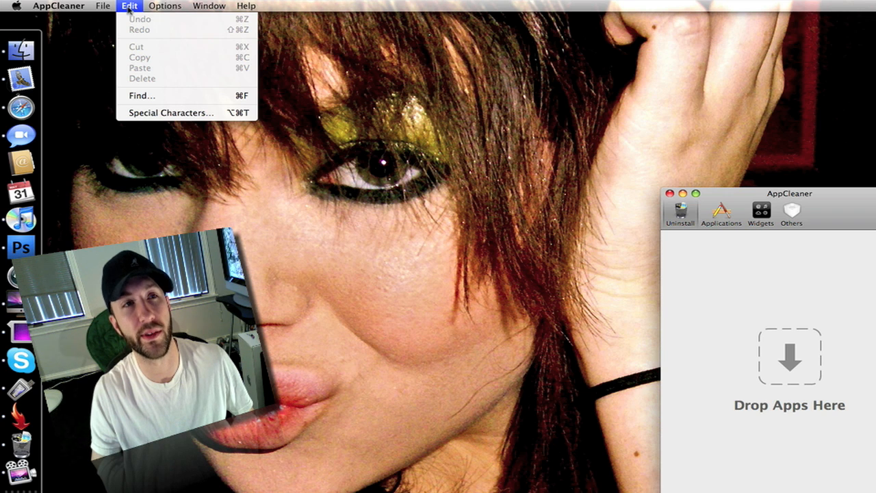
click(164, 5)
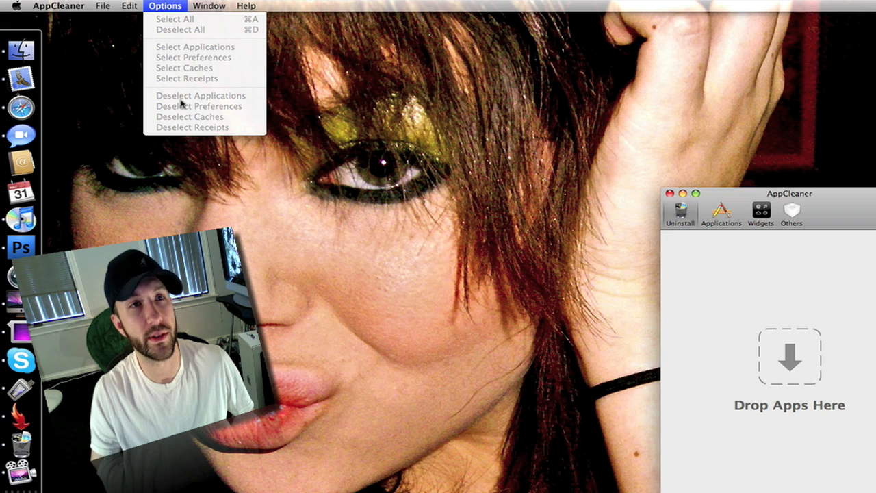
click(209, 6)
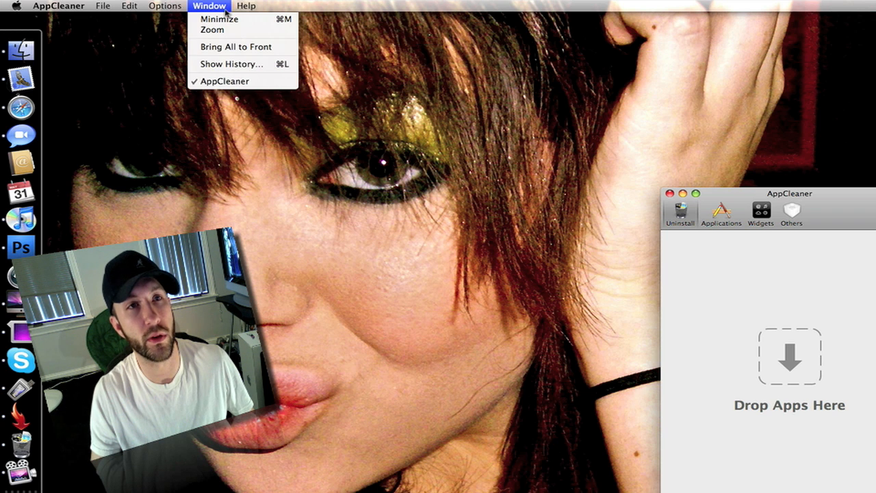
click(58, 6)
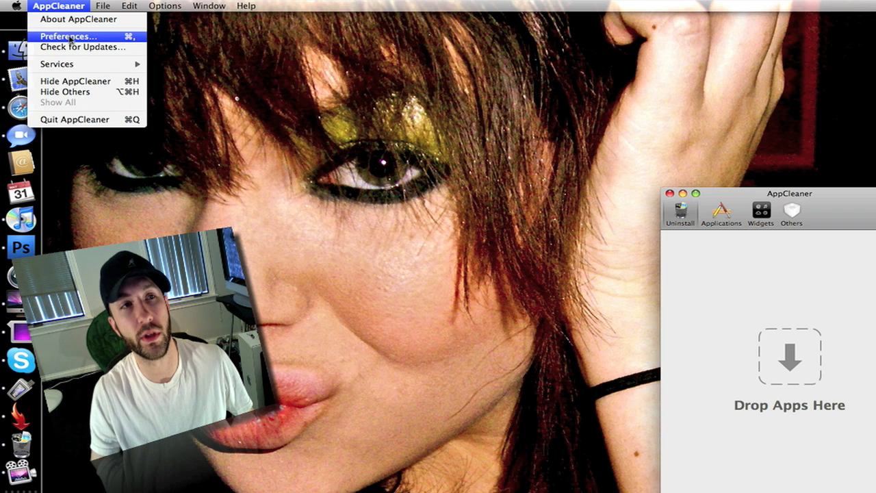
Open AppCleaner Preferences, glance at Applications, then bring back the General preferences window.
click(67, 36)
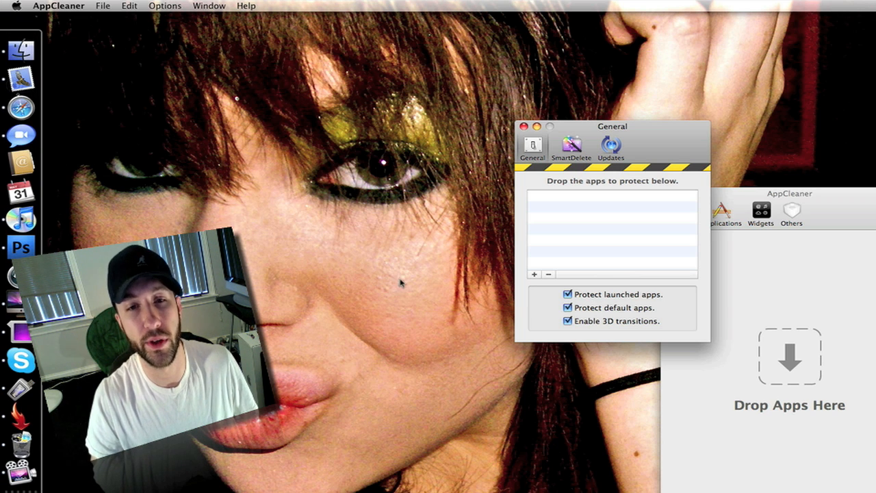
mouse_move(630, 311)
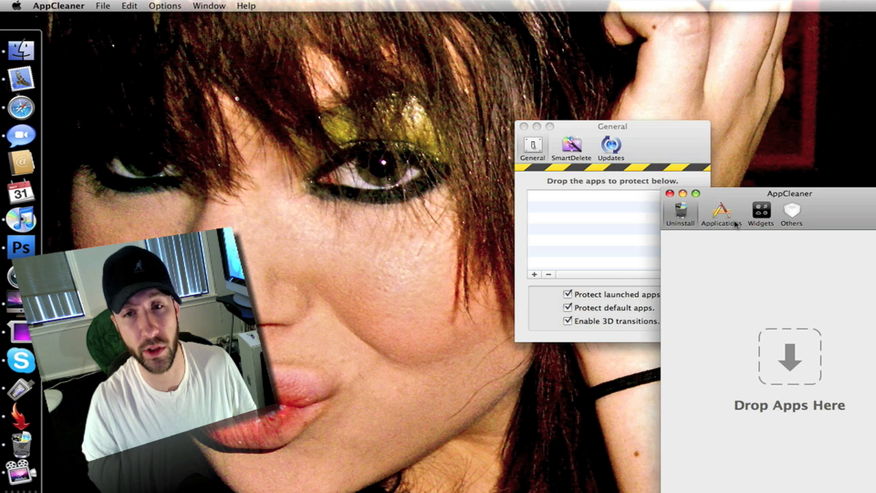
click(721, 213)
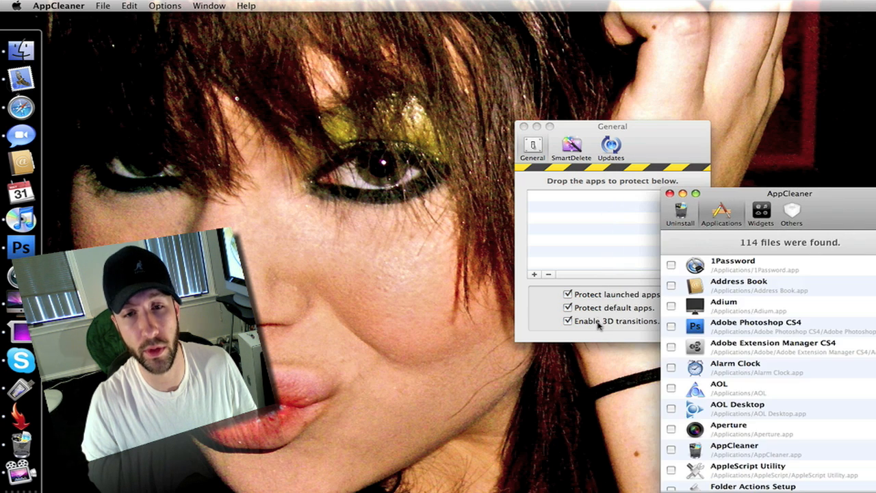
click(567, 320)
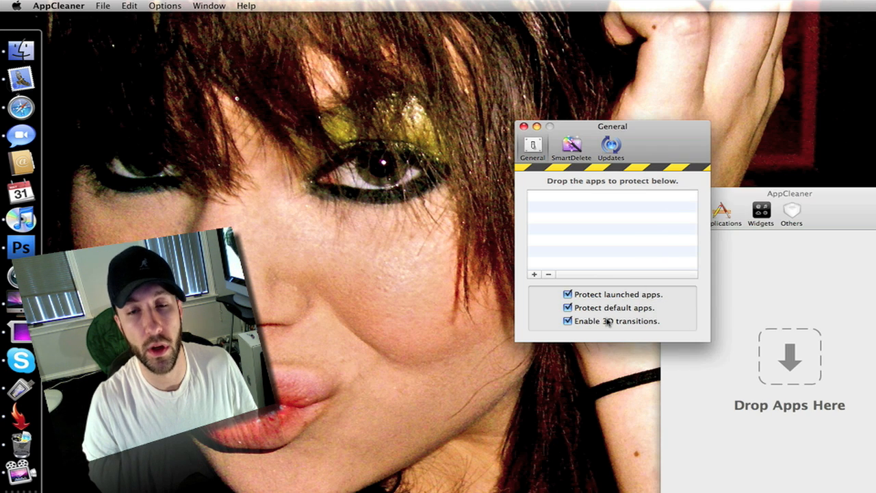
click(571, 146)
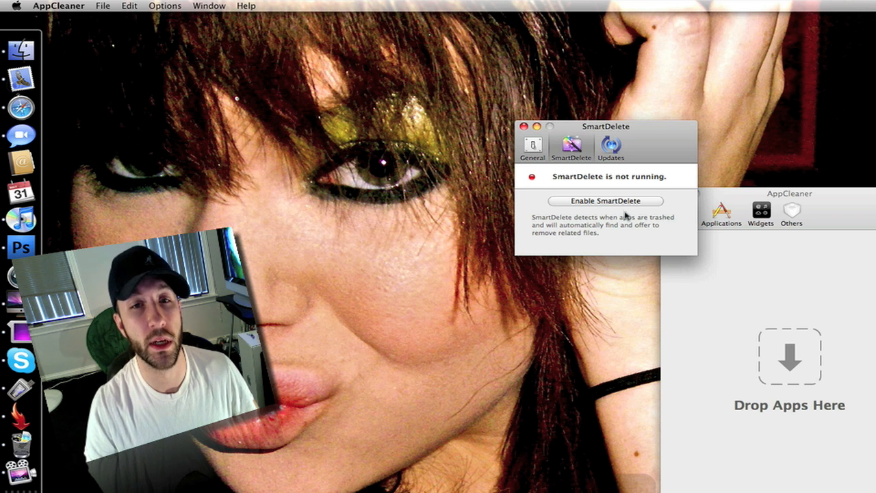
Enable SmartDelete, authorizing it with the admin password.
click(605, 201)
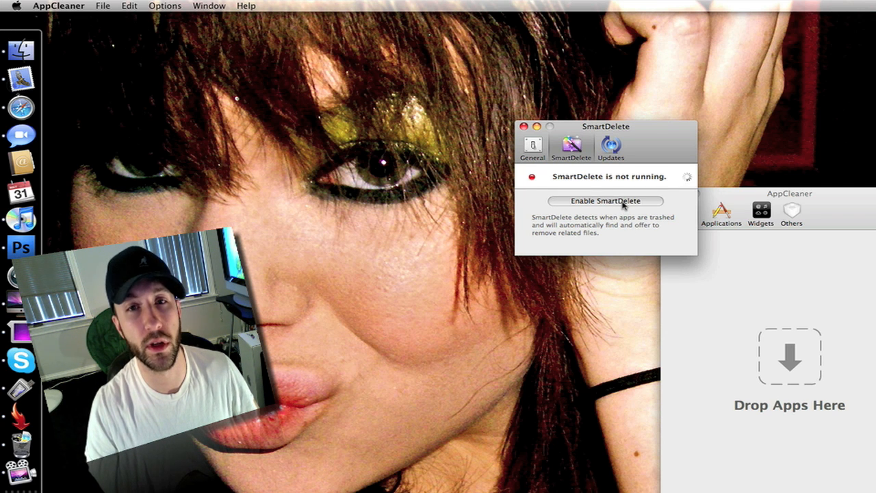
click(605, 200)
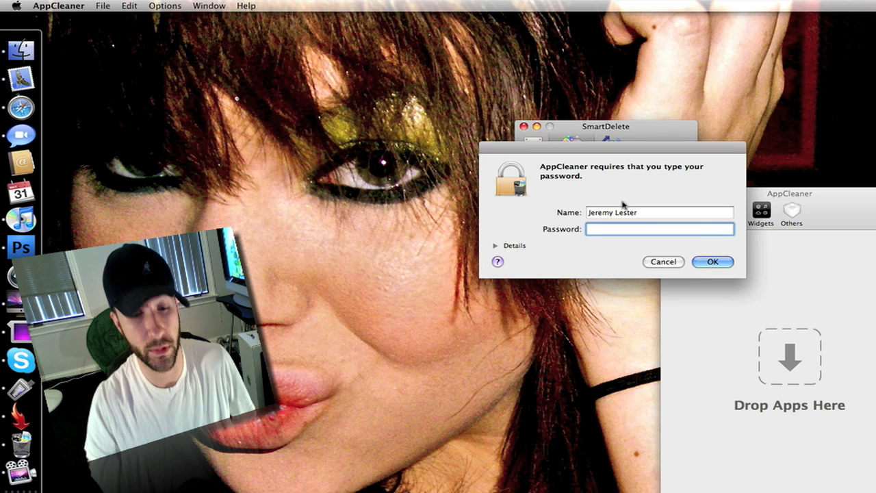
text(password)
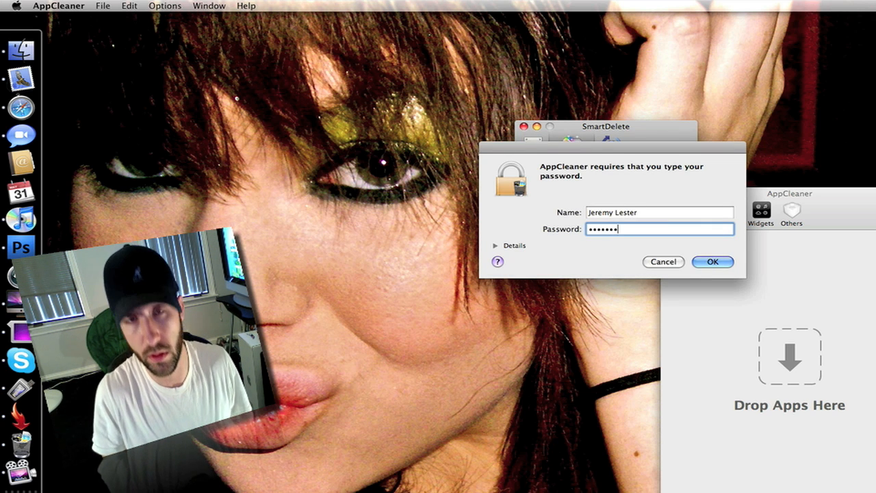
click(712, 261)
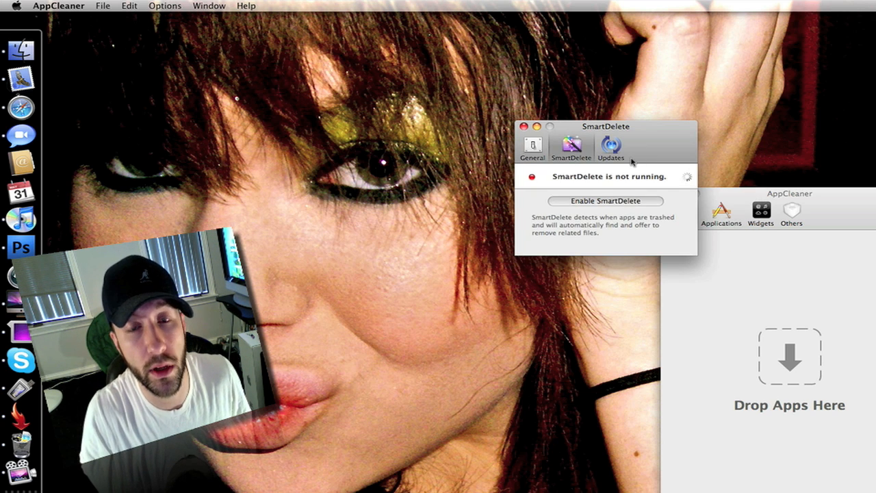
click(605, 200)
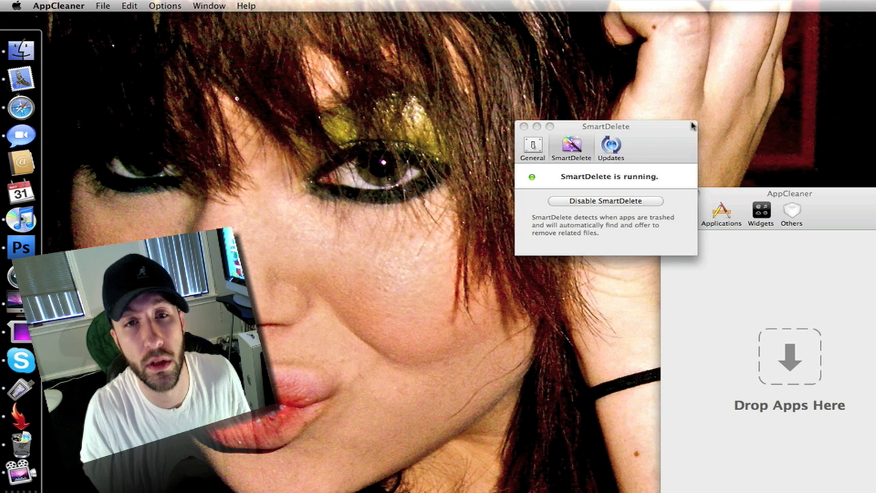
Check for updates in the Updates section and dismiss the up-to-date notice.
click(609, 147)
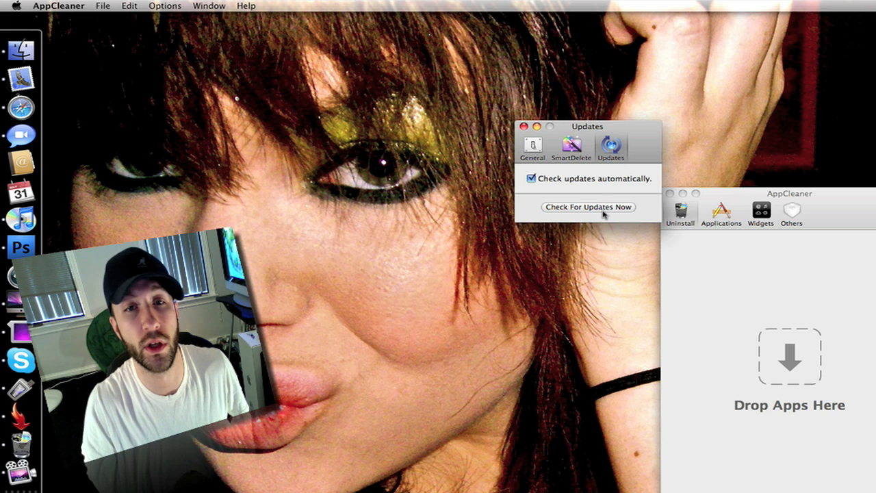
click(587, 206)
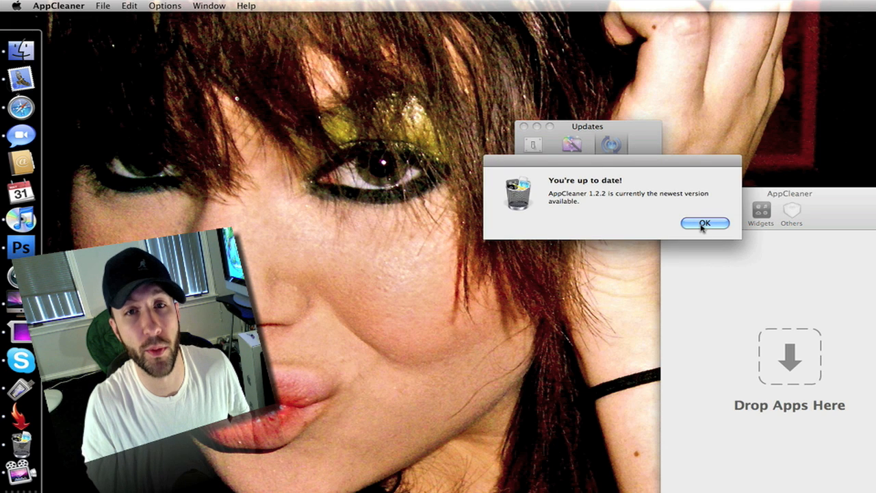
click(705, 223)
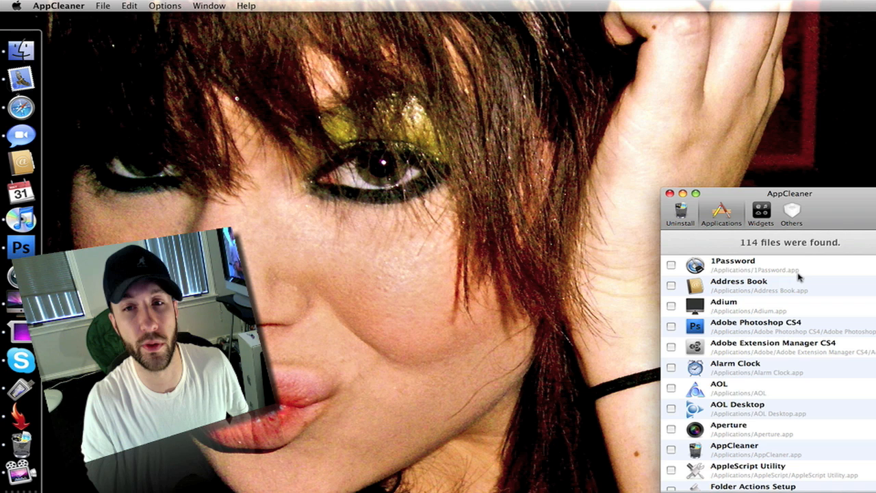
Tick CleanMyMac in the applications list and search for its files.
scroll(down, 3)
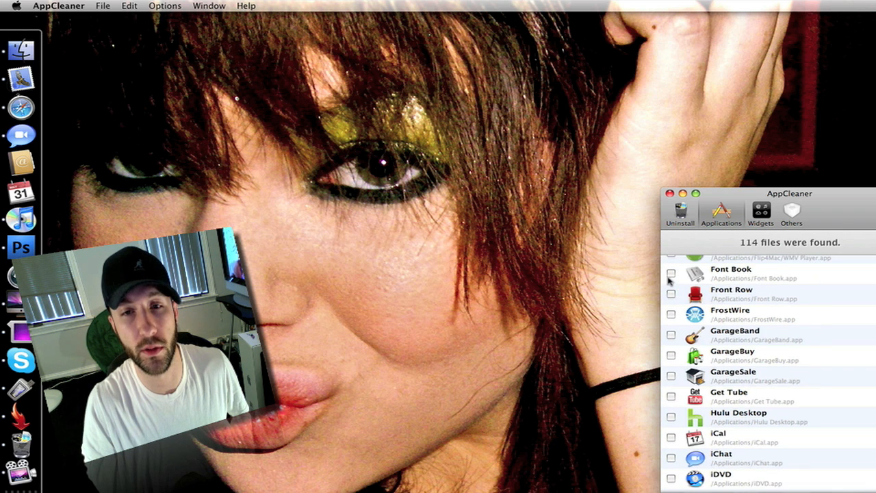
click(752, 274)
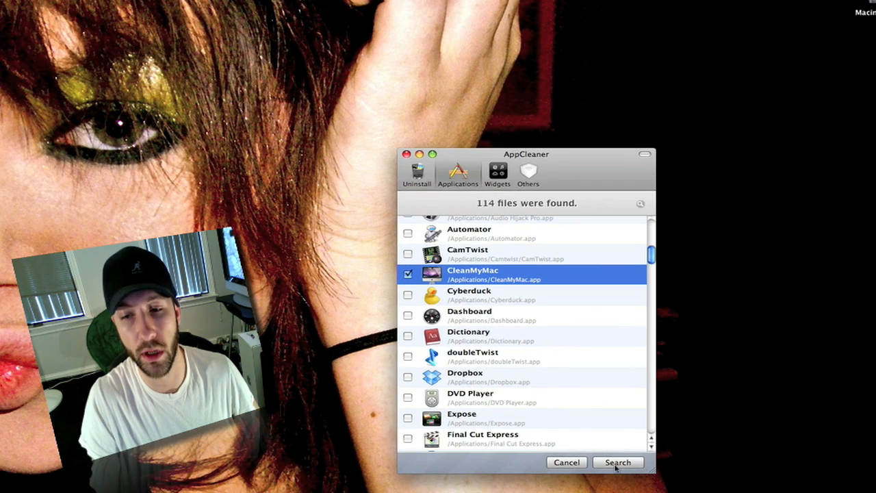
click(616, 462)
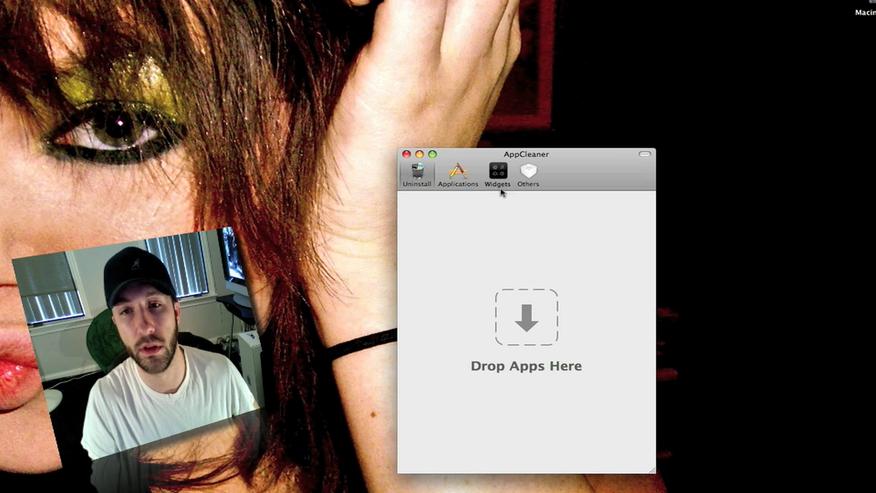
View the Widgets and Others lists (35 files), then return to the 114-file applications list.
click(497, 175)
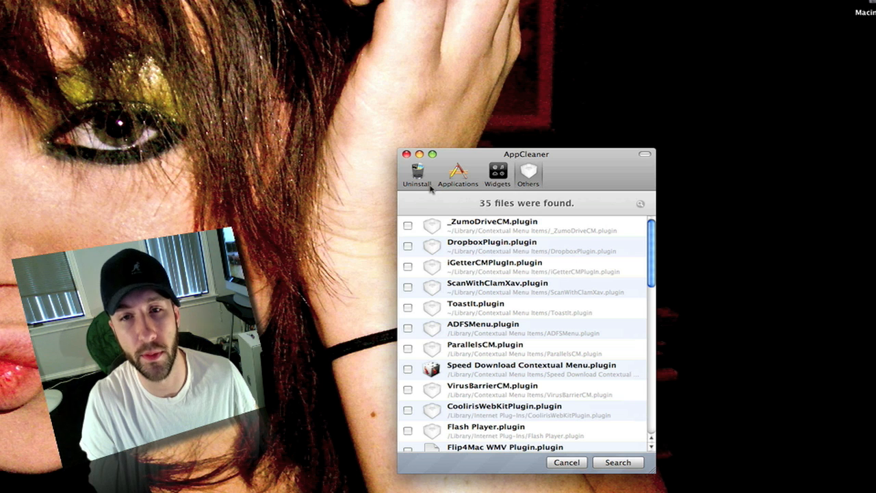
click(457, 174)
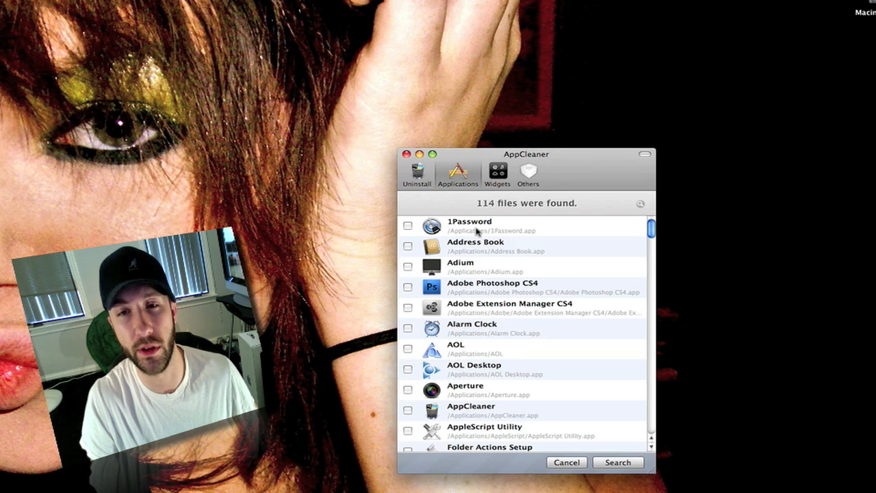
Delete CleanMyMac.app and com.macpaw.CleanMyMac.plist from the search results.
scroll(down, 3)
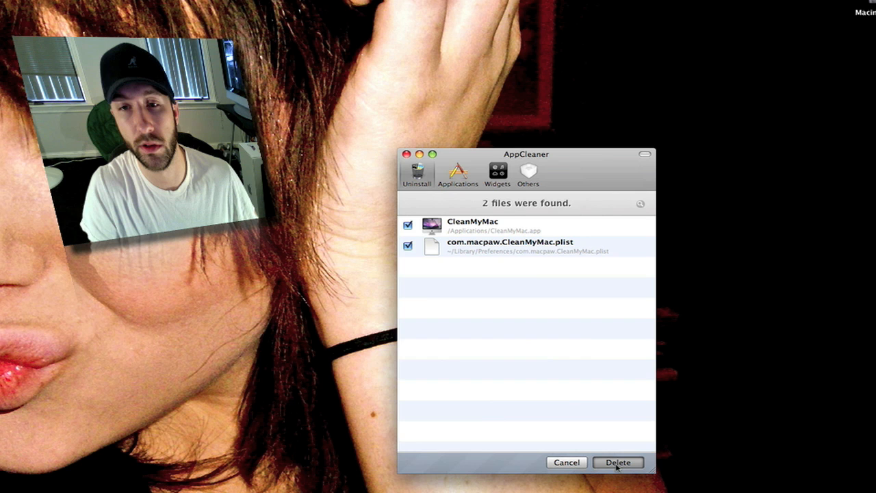
click(616, 462)
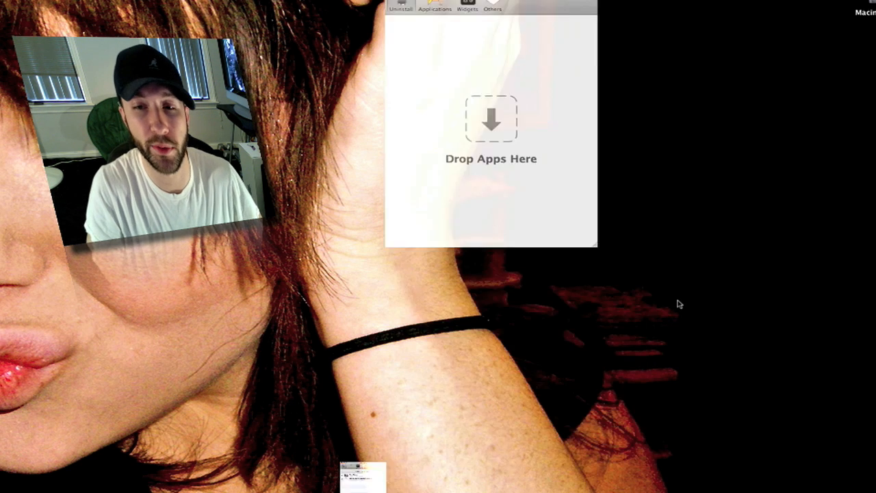